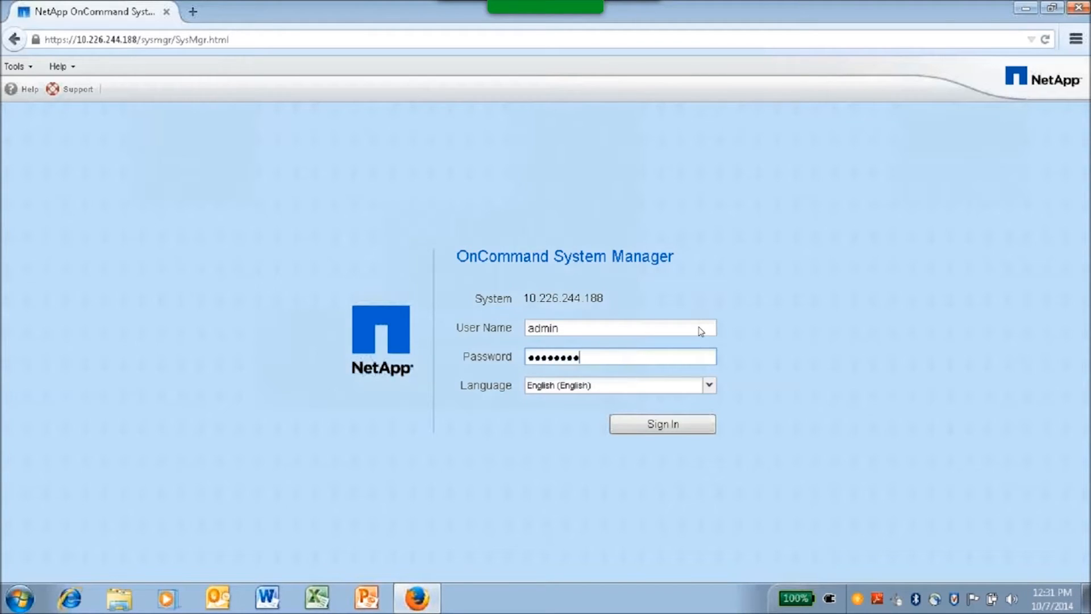
Step: Sign in to OnCommand System Manager as admin to load the cluster dashboard
{"action": "left_click", "coordinate": [662, 424]}
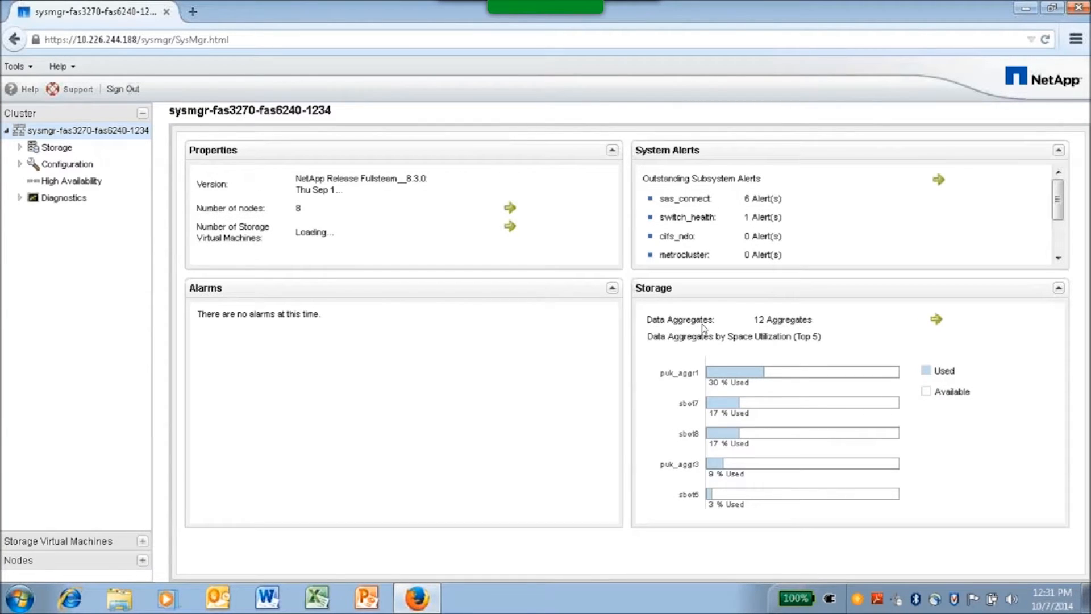
Step: Expand Configuration and show the cluster's Storage Virtual Machines list
{"action": "left_click", "coordinate": [72, 315]}
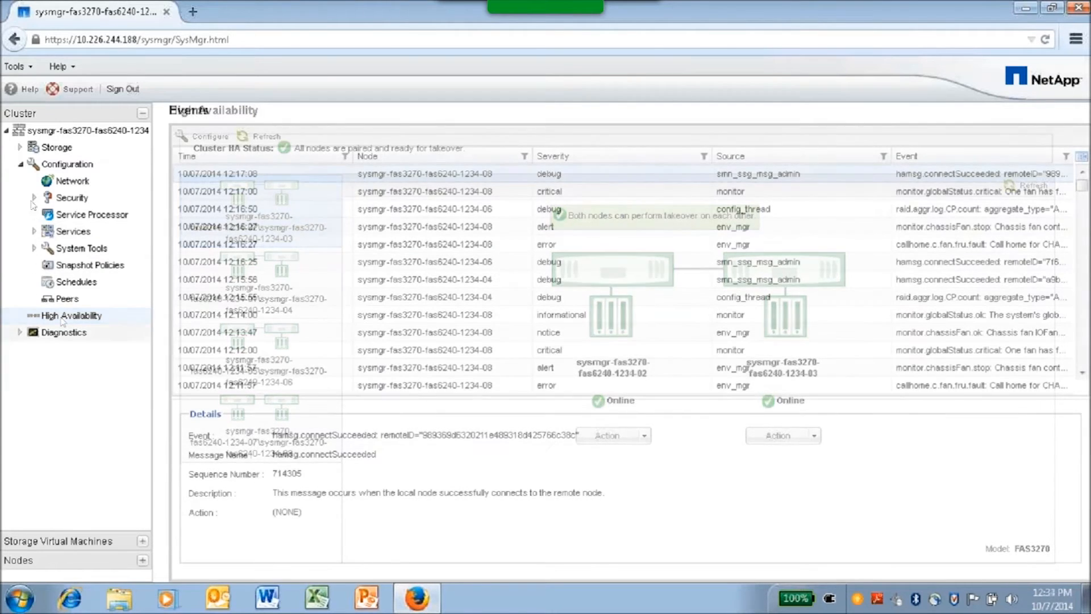
{"action": "left_click", "coordinate": [59, 541]}
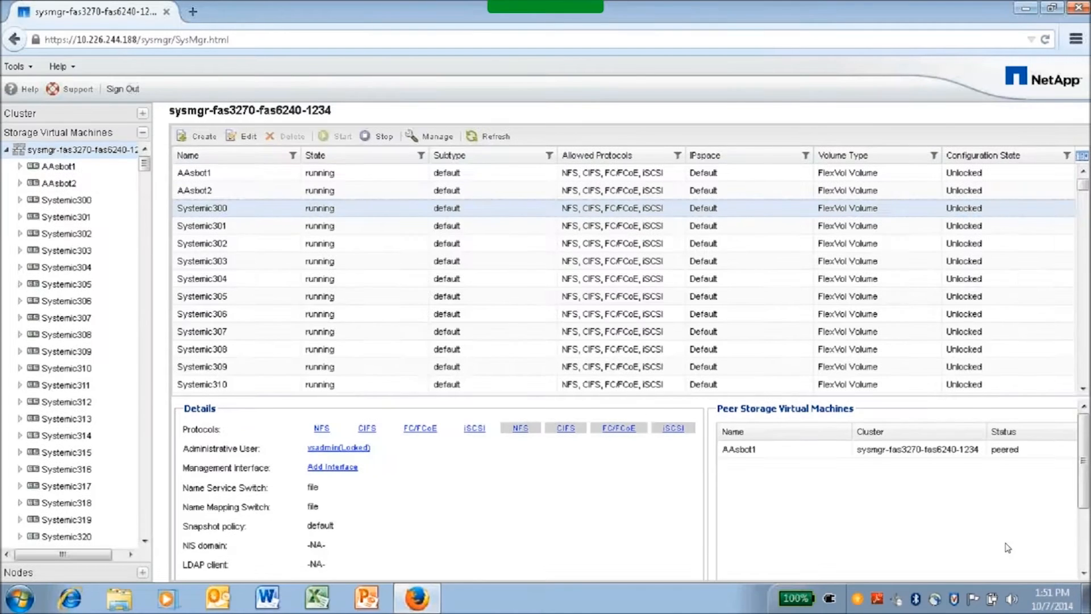
Step: Create SVM 'SVMdemo1' with CIFS, NFS, iSCSI and FC/FCoE protocols and NTFS, and submit
{"action": "left_click", "coordinate": [195, 136]}
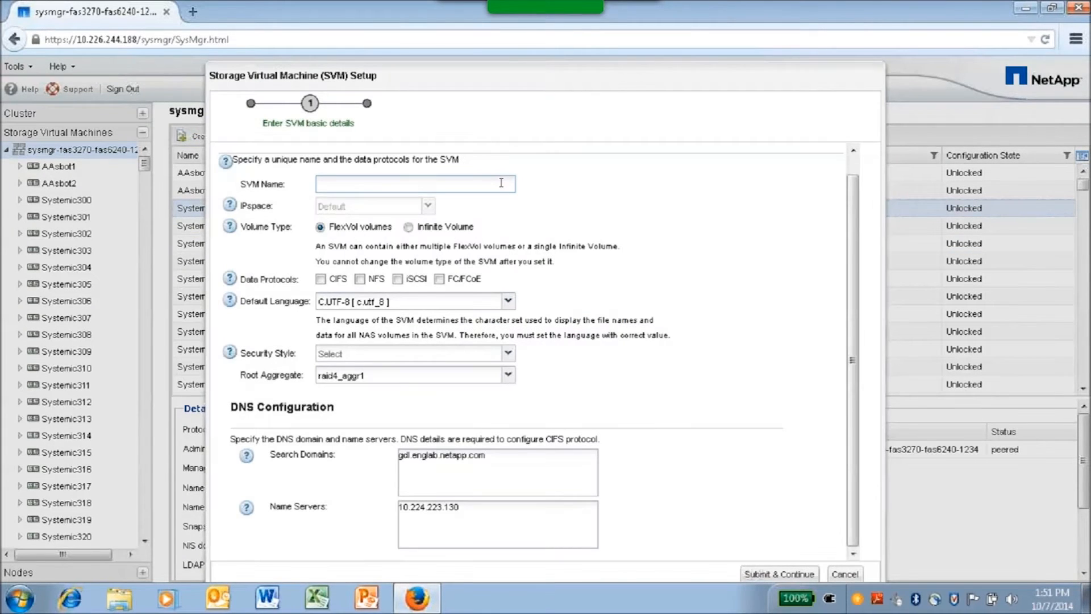
{"action": "type", "text": "SVMdemo1"}
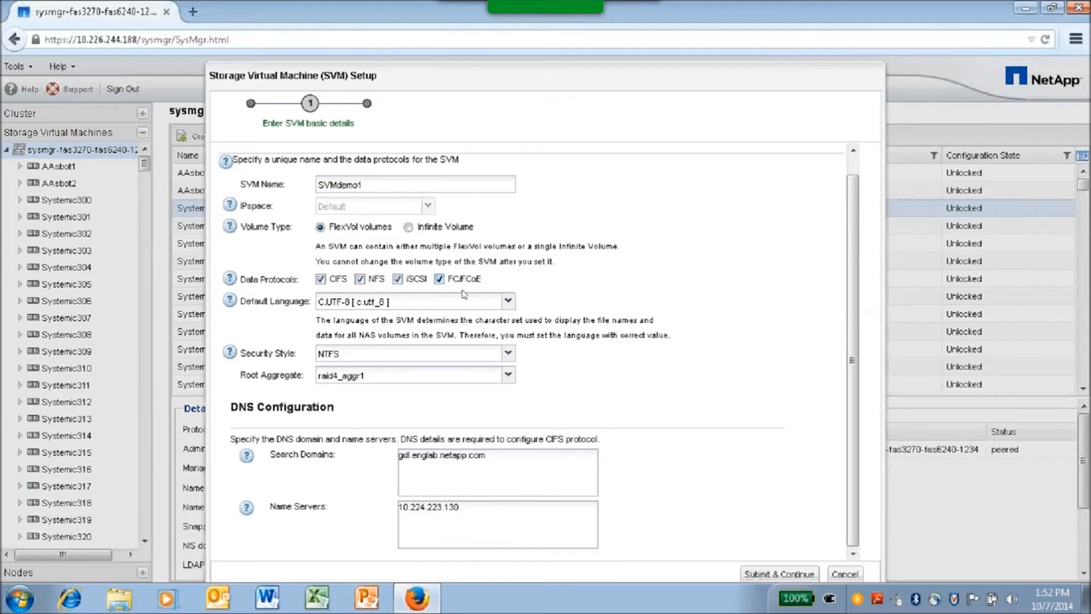
{"action": "left_click", "coordinate": [779, 574]}
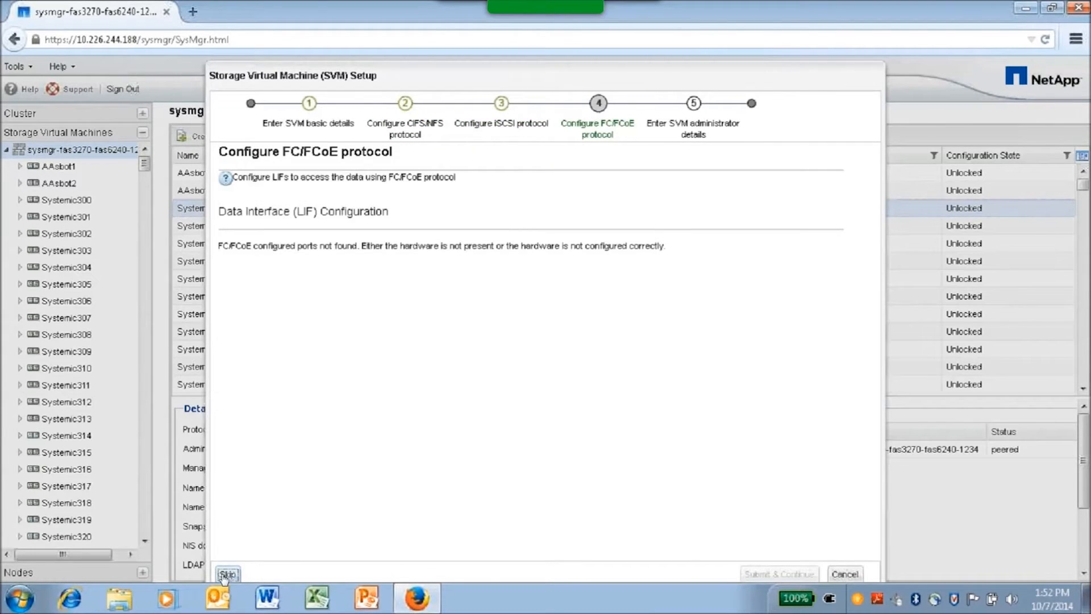
Step: Skip FC/FCoE configuration and browse the first node's ports for the management interface
{"action": "left_click", "coordinate": [228, 574]}
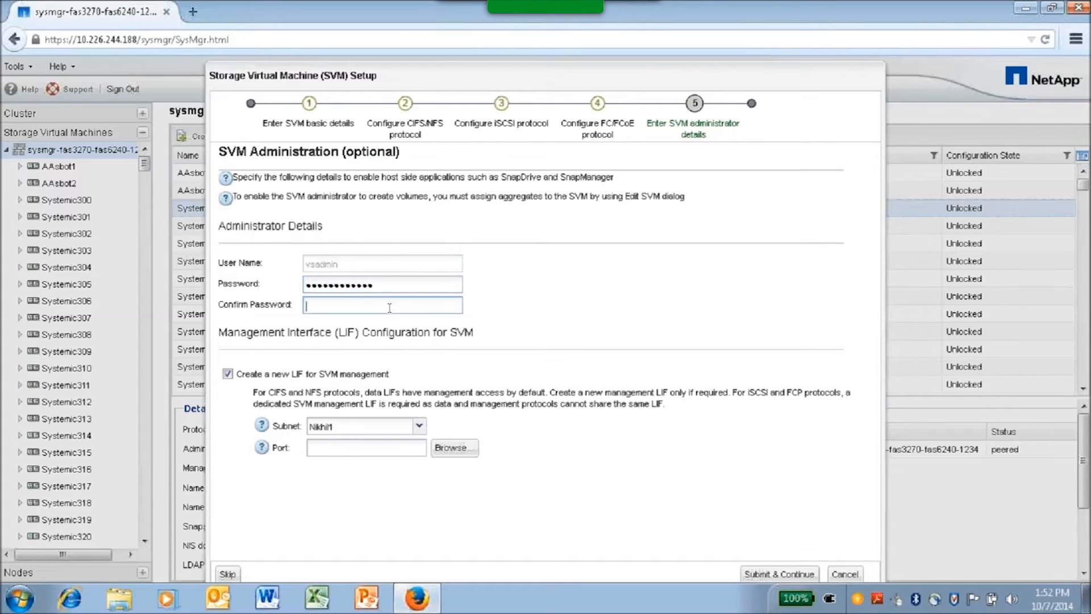
{"action": "left_click", "coordinate": [453, 448]}
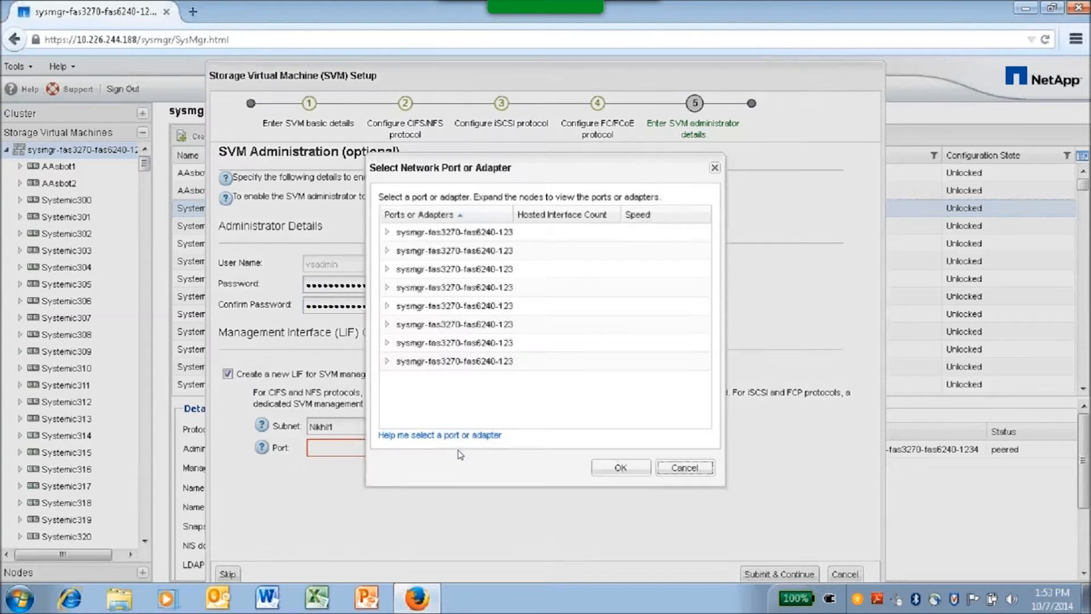
{"action": "left_click", "coordinate": [387, 231]}
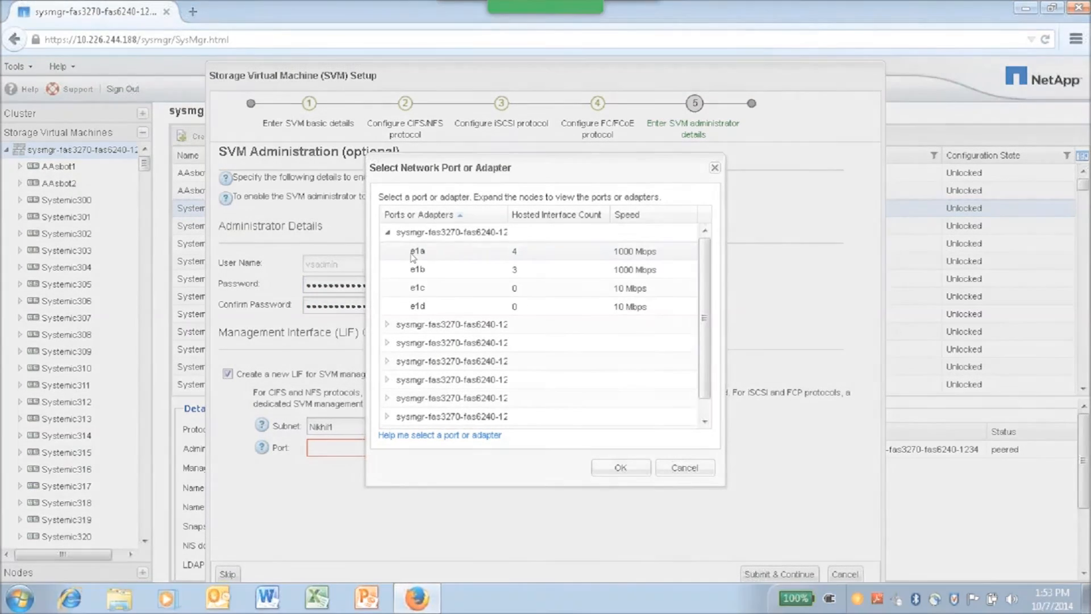